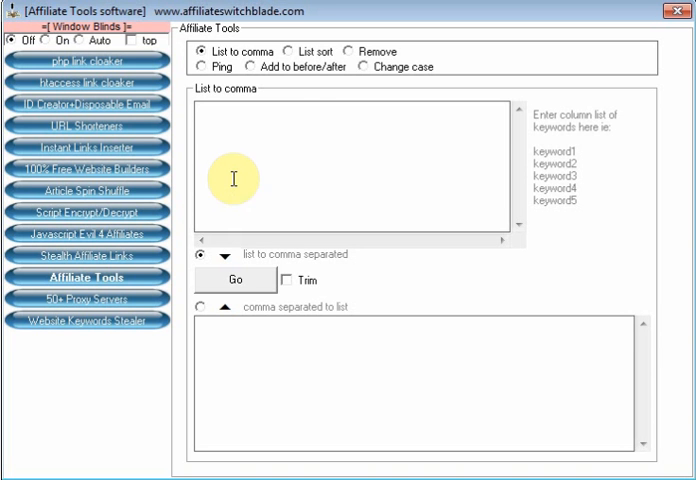
- Fill the List to comma input box with the long tail hotel keyword column
type("long tail hotel keywords")
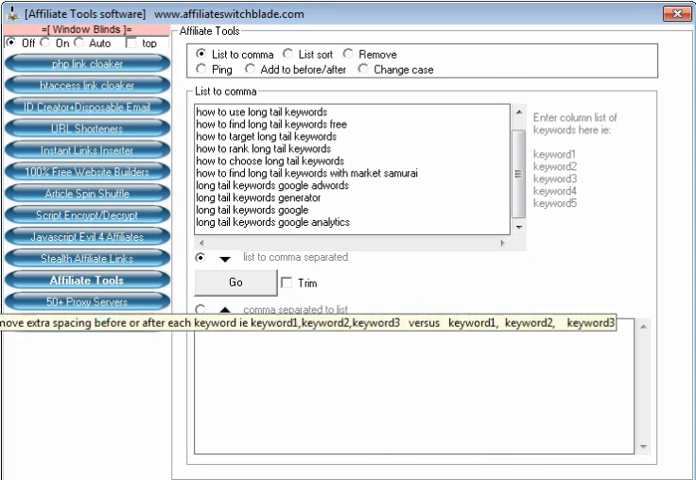
- Enable Trim and run Go to join the keywords into one comma-separated line
left_click(292, 280)
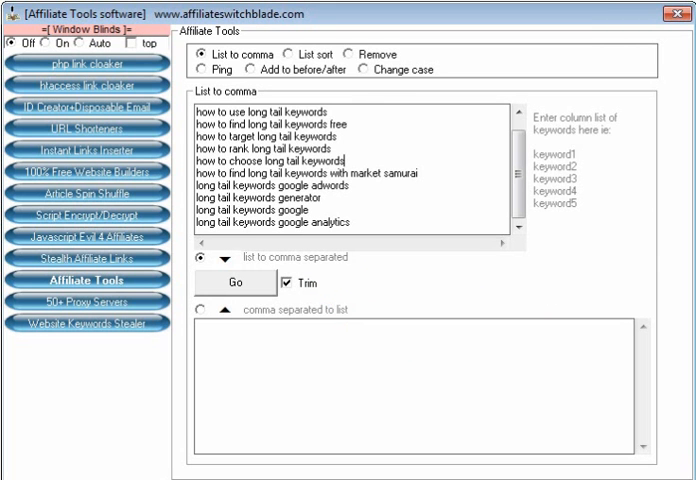
left_click(236, 282)
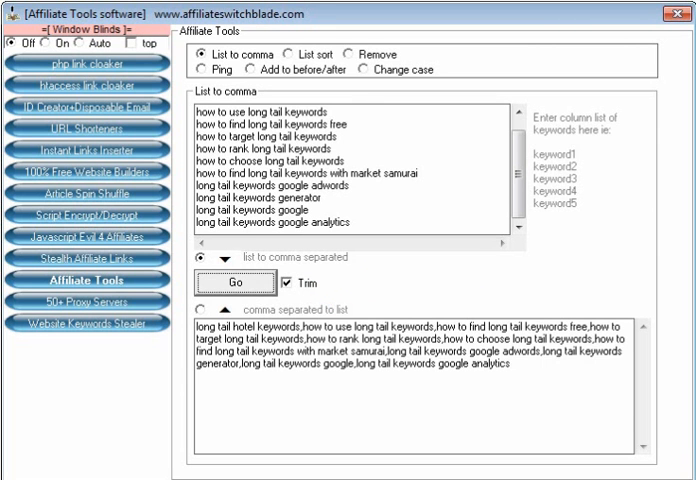